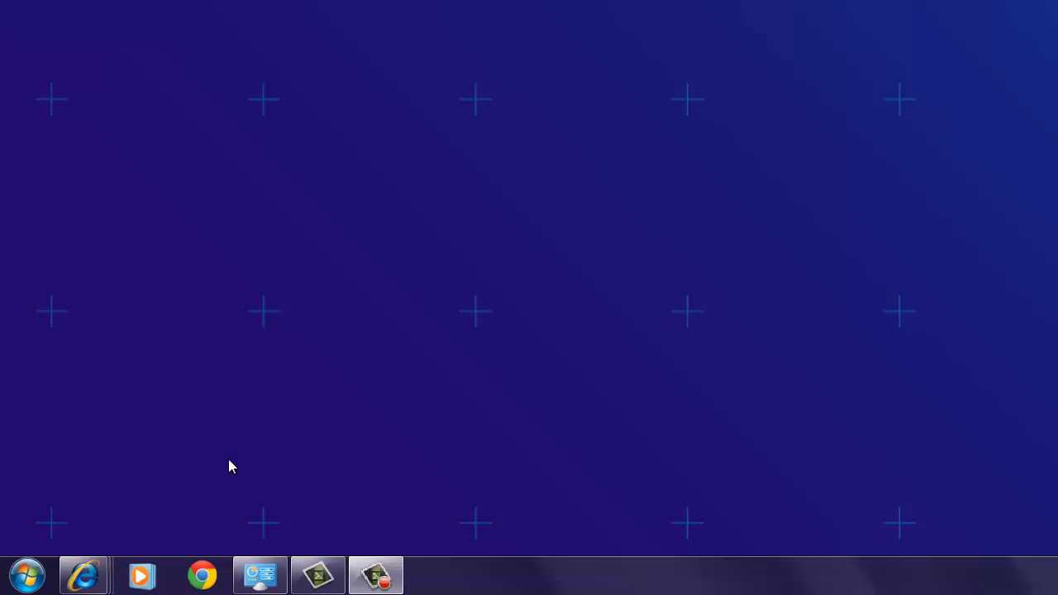
- Launch ODBC Administrator from the CA IDMS Server r17 (64-Bit) group in All Programs
{"action": "left_click", "coordinate": [26, 576]}
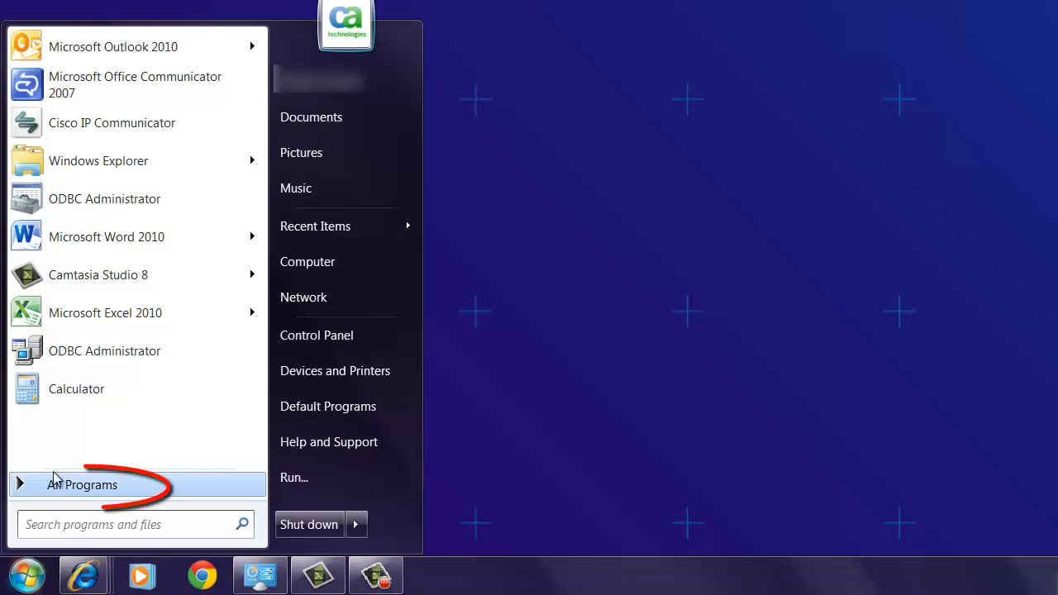
{"action": "left_click", "coordinate": [83, 484]}
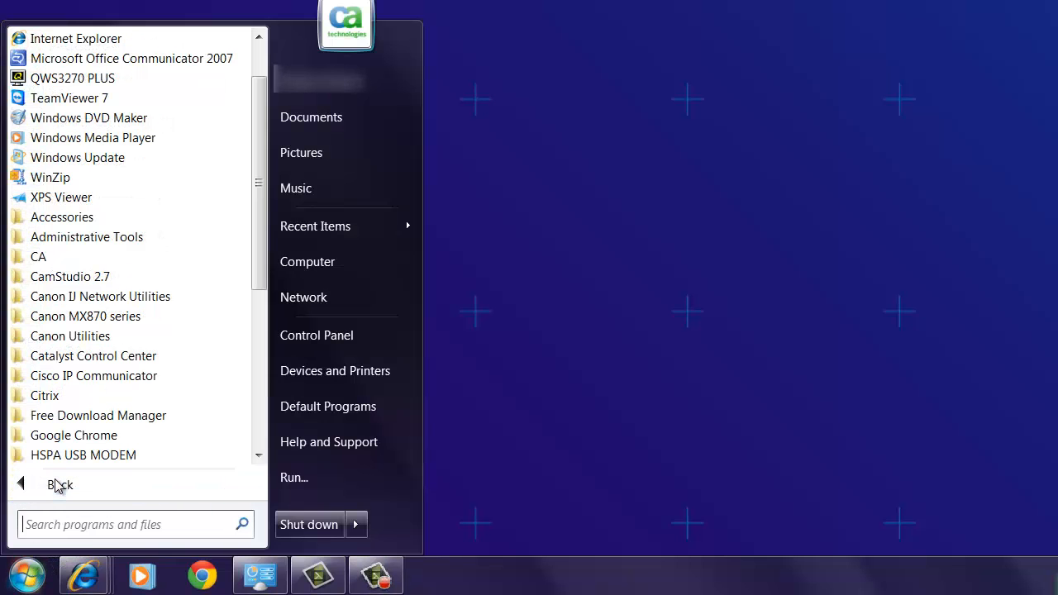
{"action": "mouse_move", "coordinate": [83, 256]}
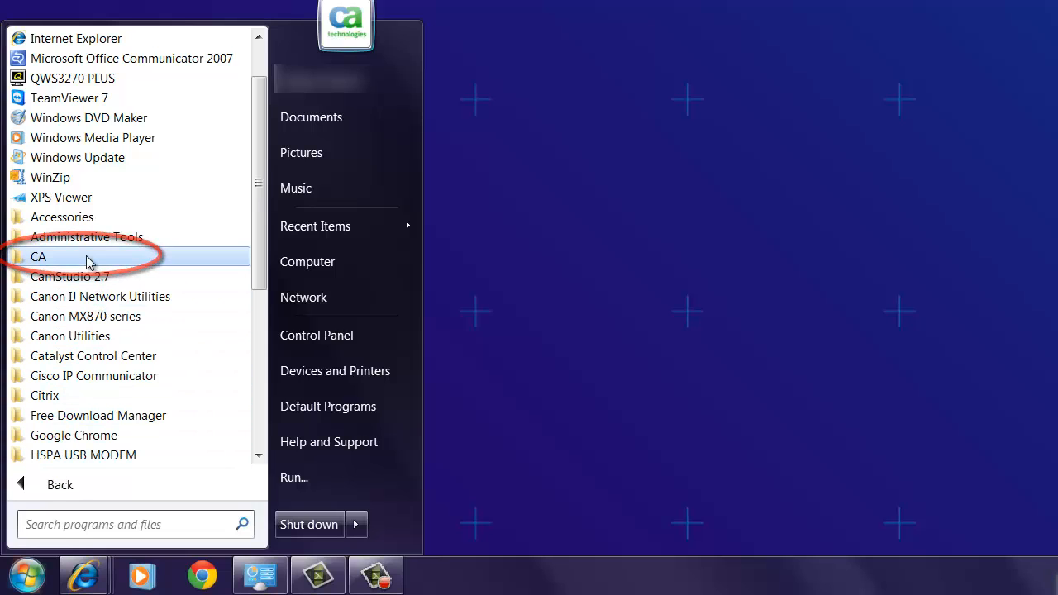
{"action": "left_click", "coordinate": [38, 257]}
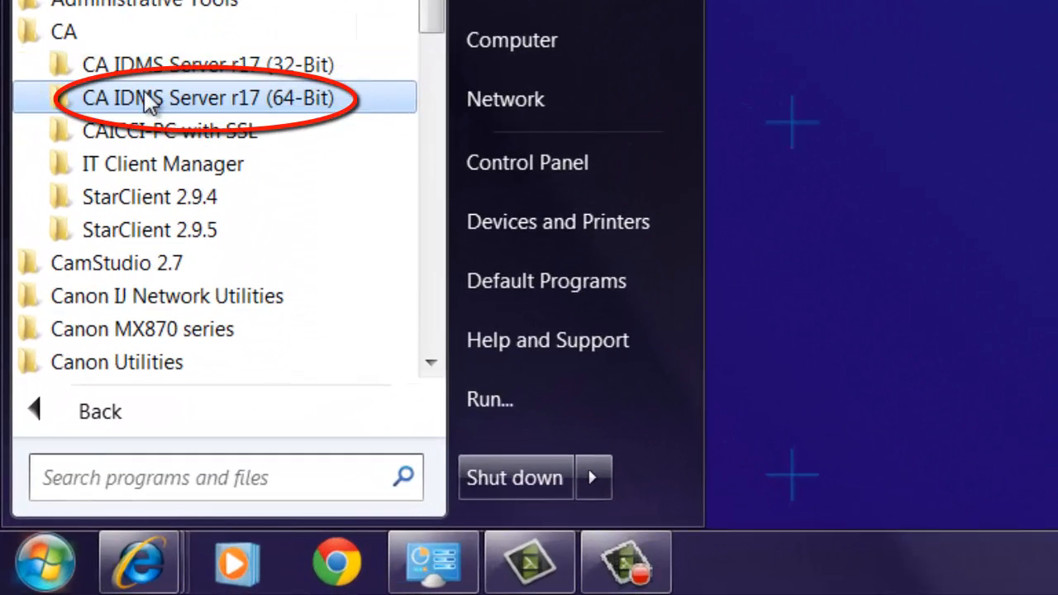
{"action": "left_click", "coordinate": [209, 98]}
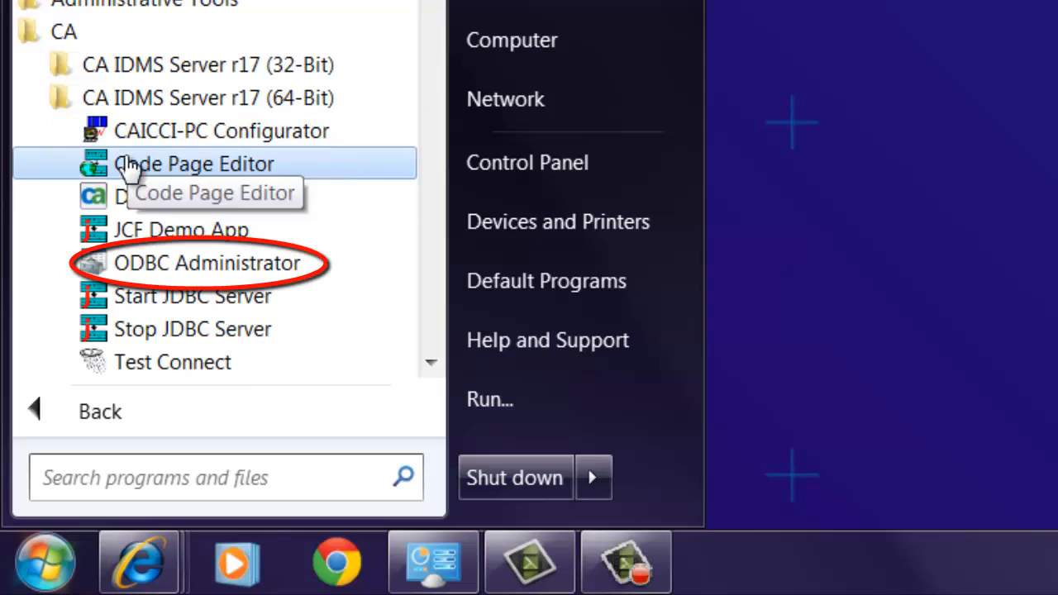
{"action": "mouse_move", "coordinate": [129, 263]}
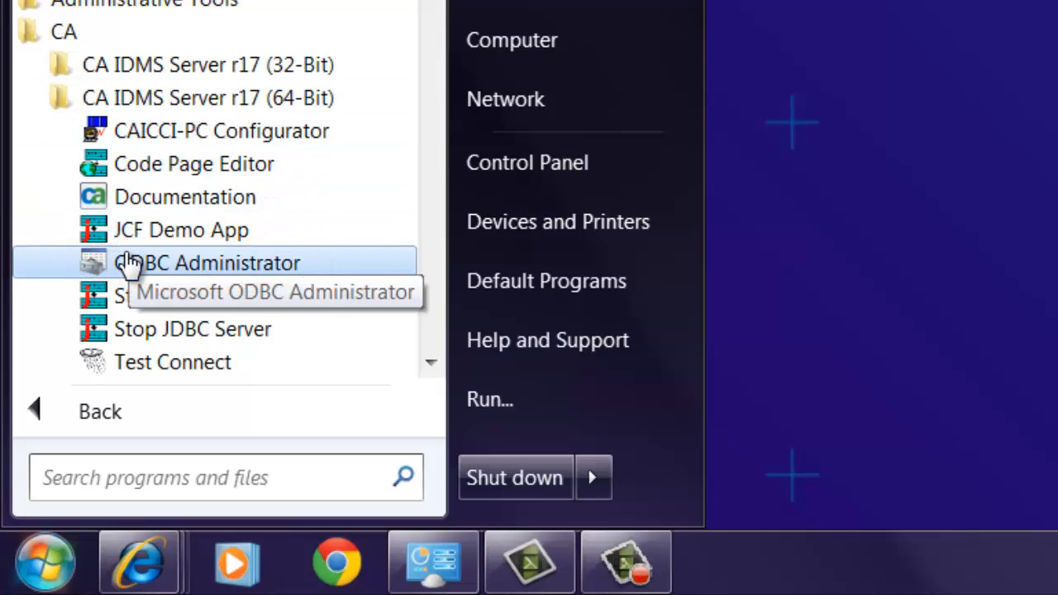
{"action": "left_click", "coordinate": [208, 263]}
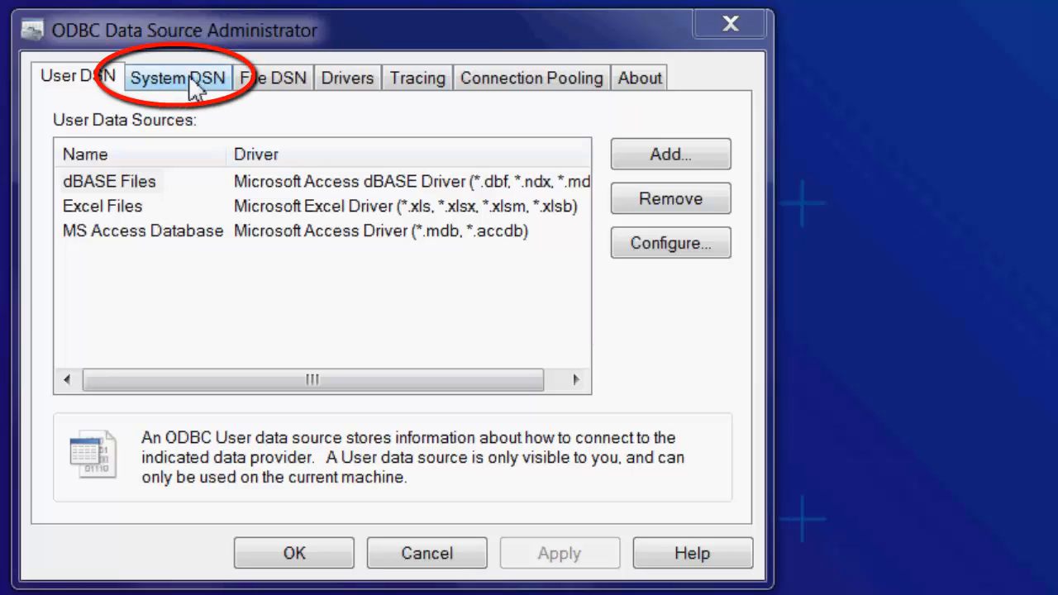
- Add a new System DSN using the CA IDMS driver
{"action": "left_click", "coordinate": [177, 78]}
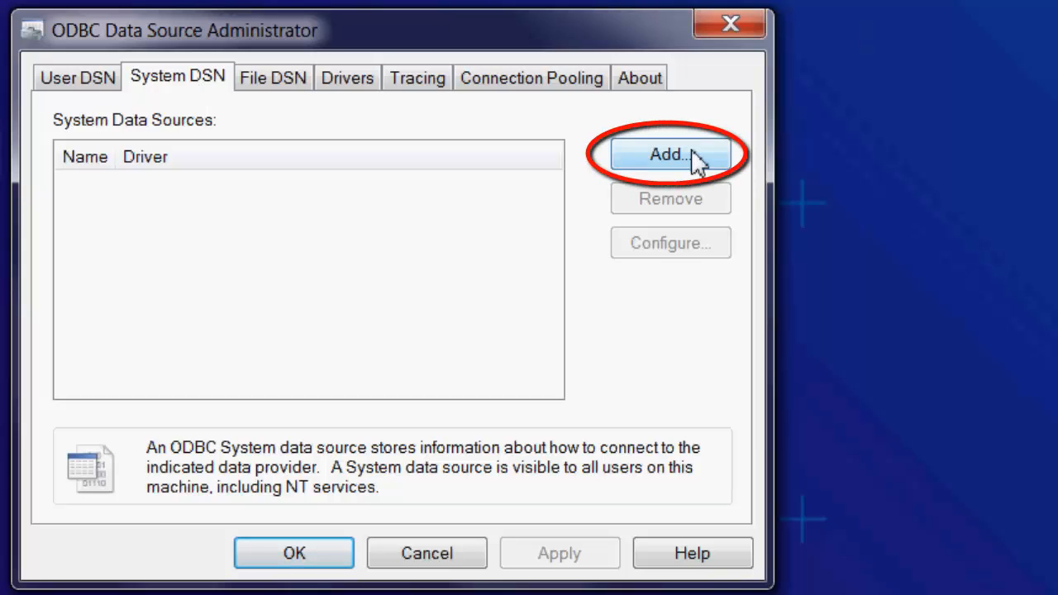
{"action": "left_click", "coordinate": [669, 154]}
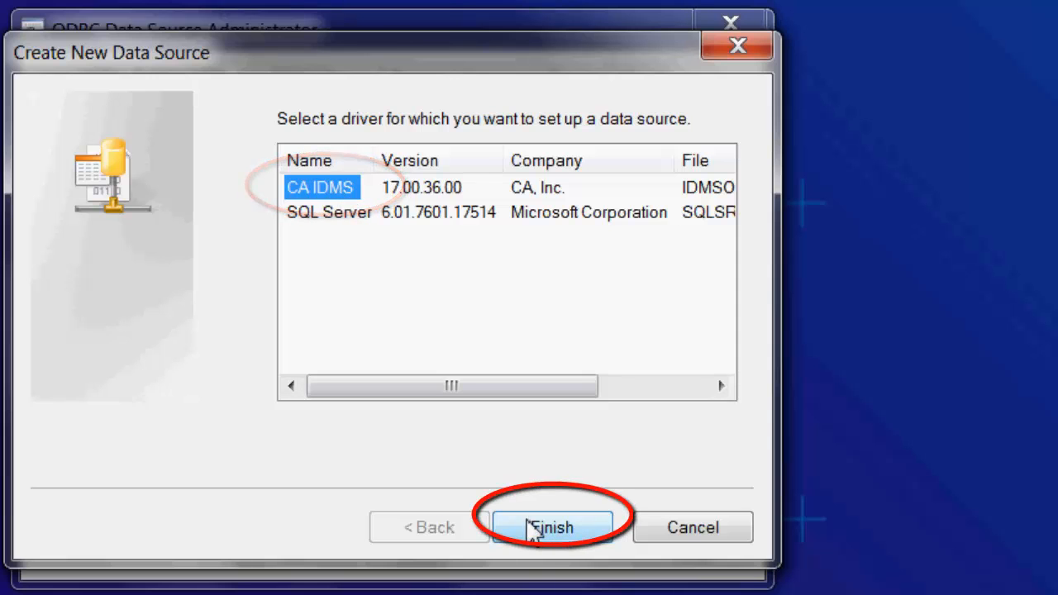
{"action": "left_click", "coordinate": [552, 527]}
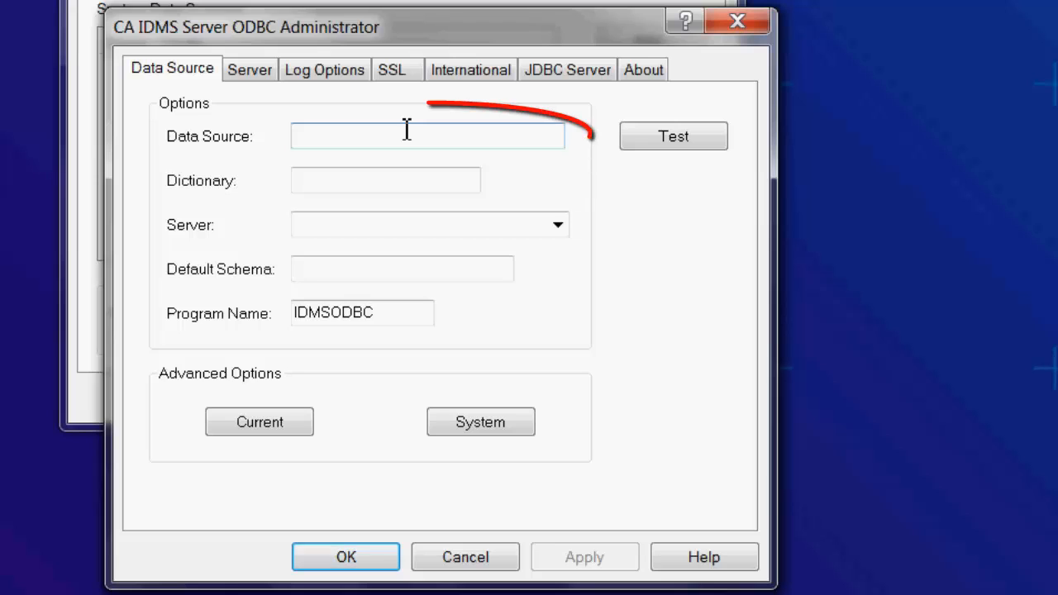
- Enter data source SYSTEM65, dictionary APPLDICT, server SYSTEM65, and review the system defaults
{"action": "type", "text": "SYSTEM65"}
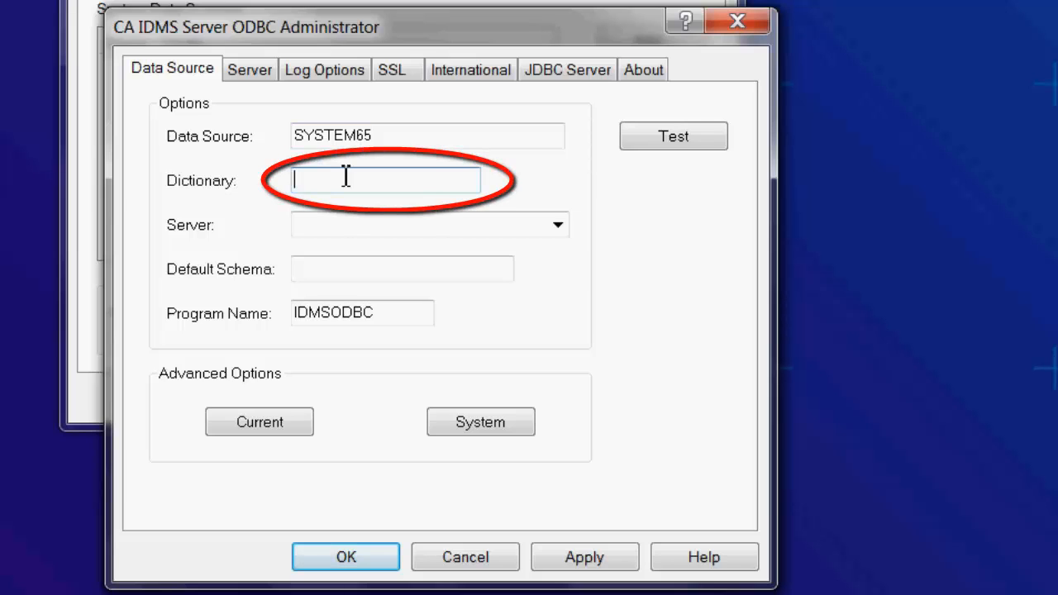
{"action": "type", "text": "APPLDICT"}
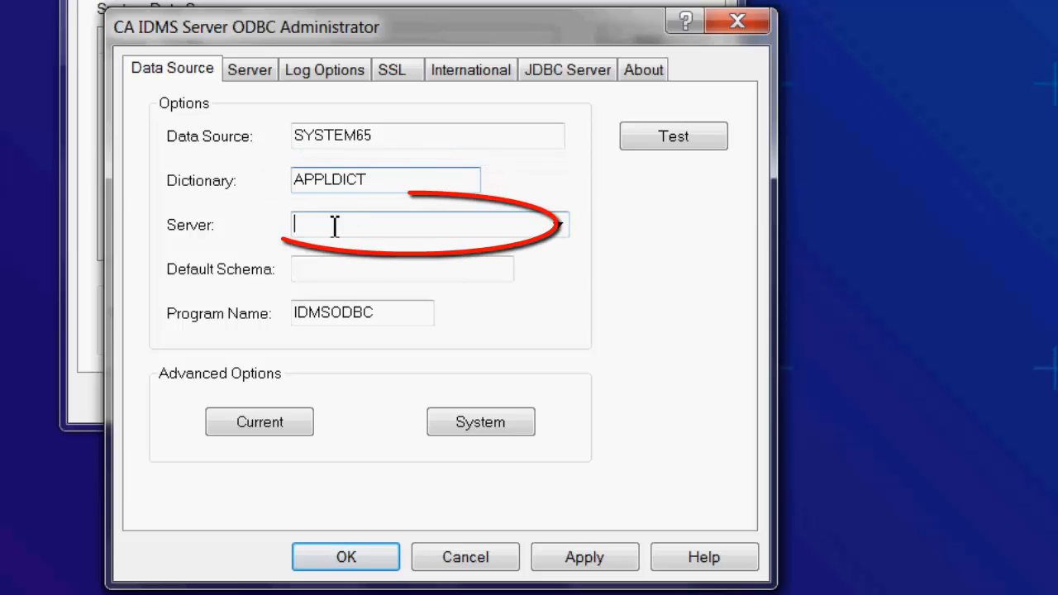
{"action": "type", "text": "SYSTEM65"}
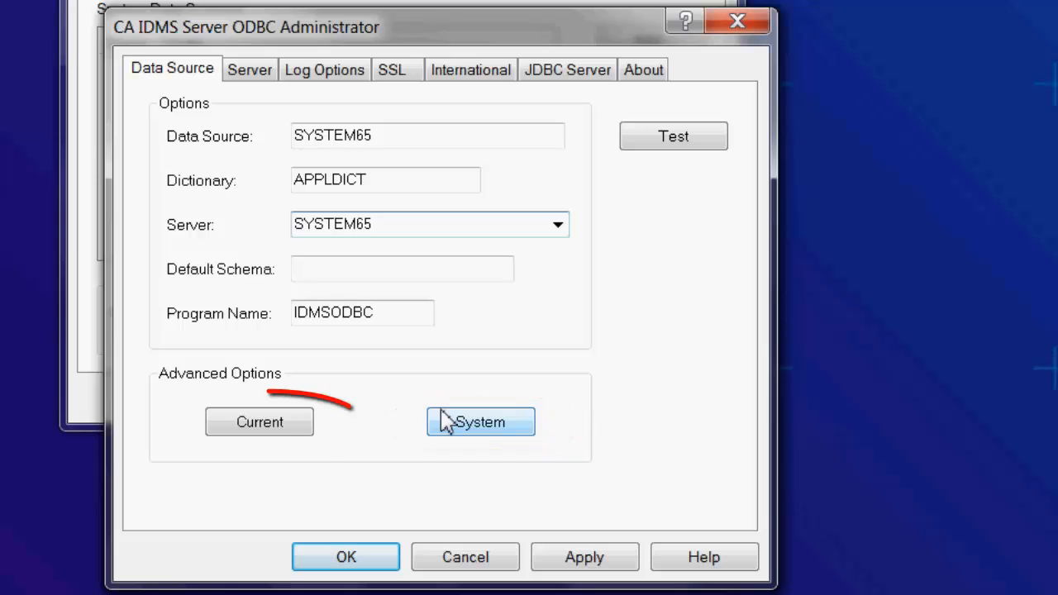
{"action": "left_click", "coordinate": [479, 422]}
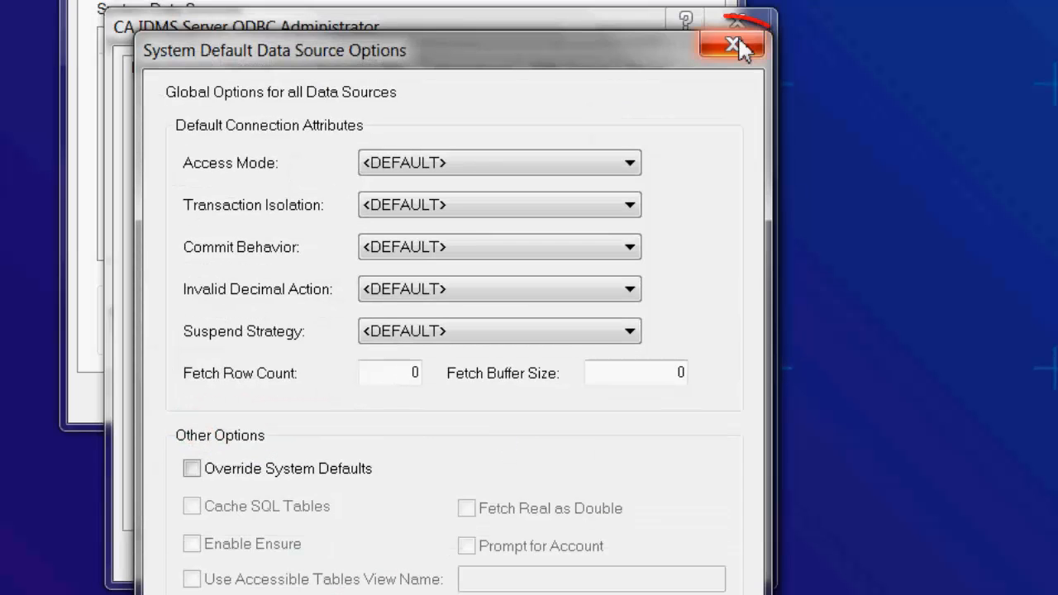
{"action": "left_click", "coordinate": [732, 43]}
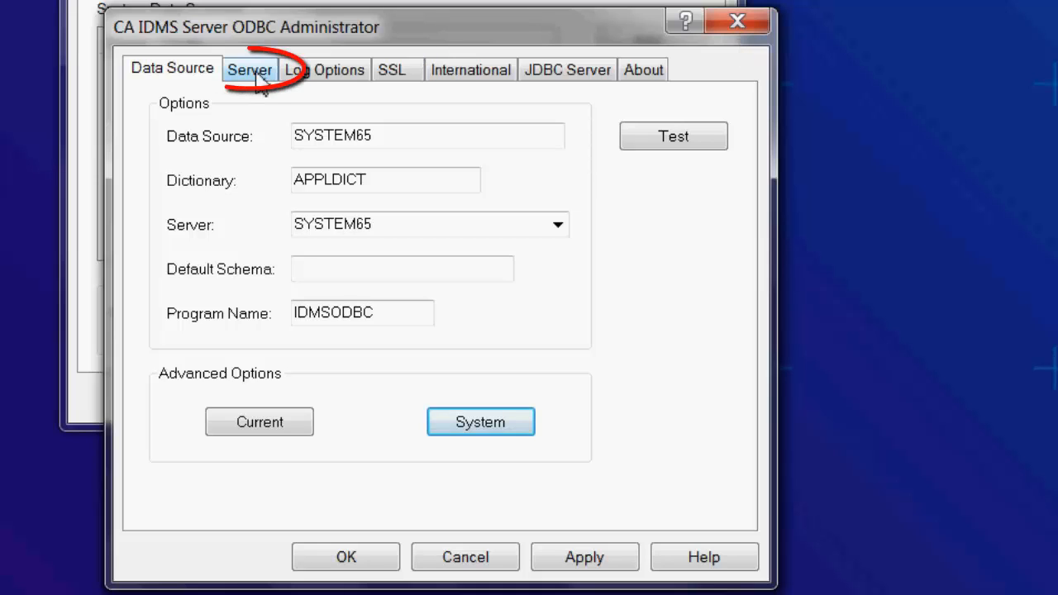
- In the Server settings, set node name SYSTEM65 and the IDMS communications protocol
{"action": "left_click", "coordinate": [250, 69]}
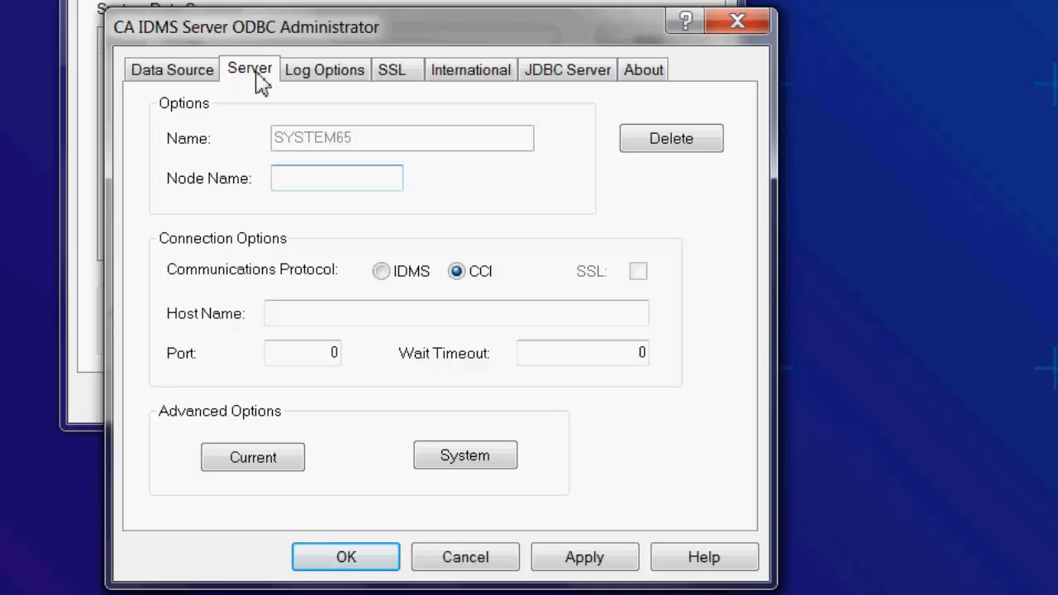
{"action": "left_click", "coordinate": [337, 179]}
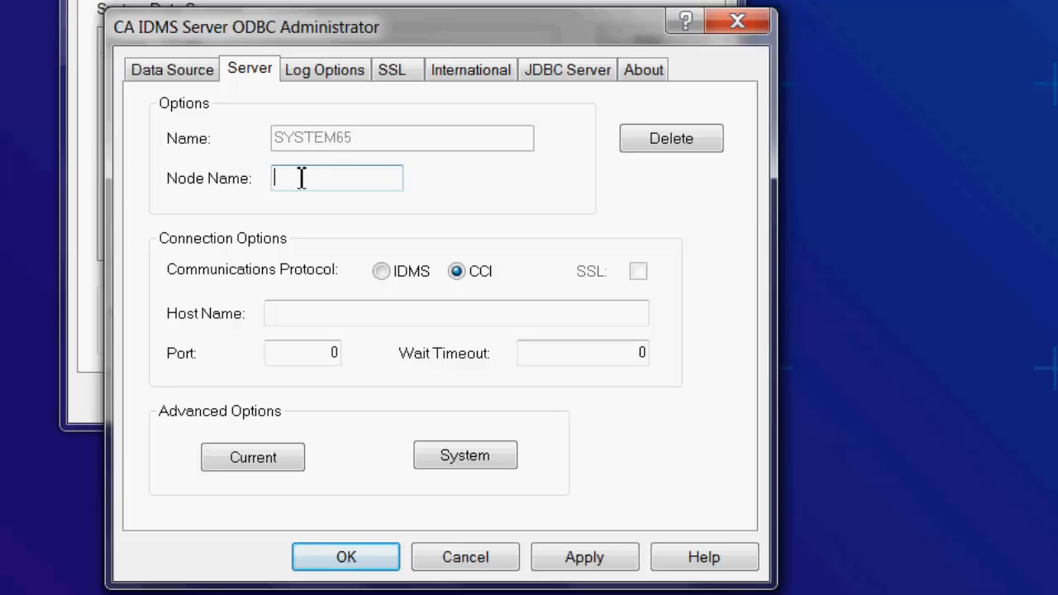
{"action": "type", "text": "SYSTEM65"}
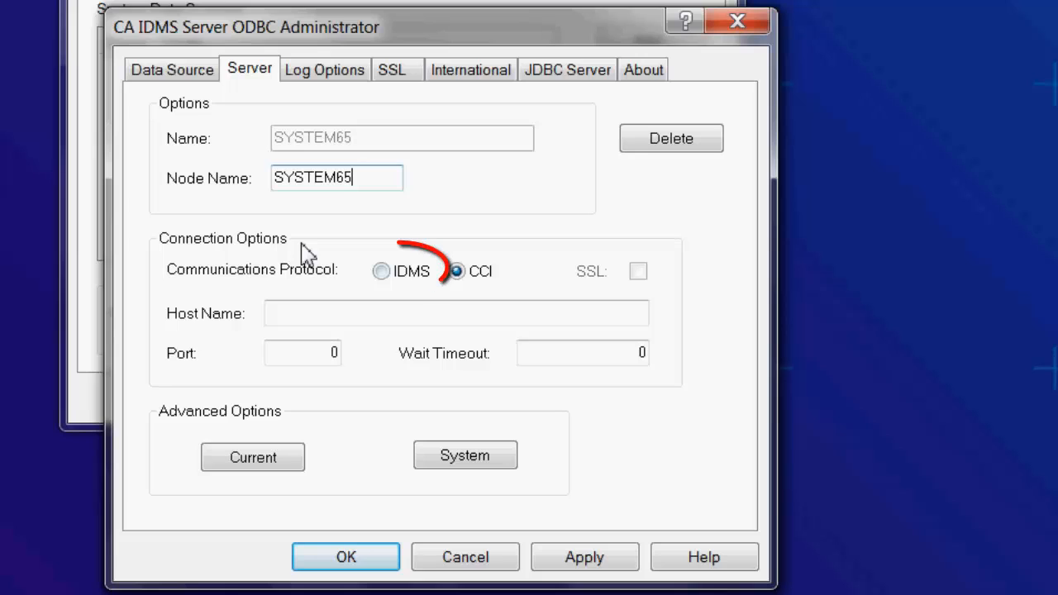
{"action": "left_click", "coordinate": [380, 271]}
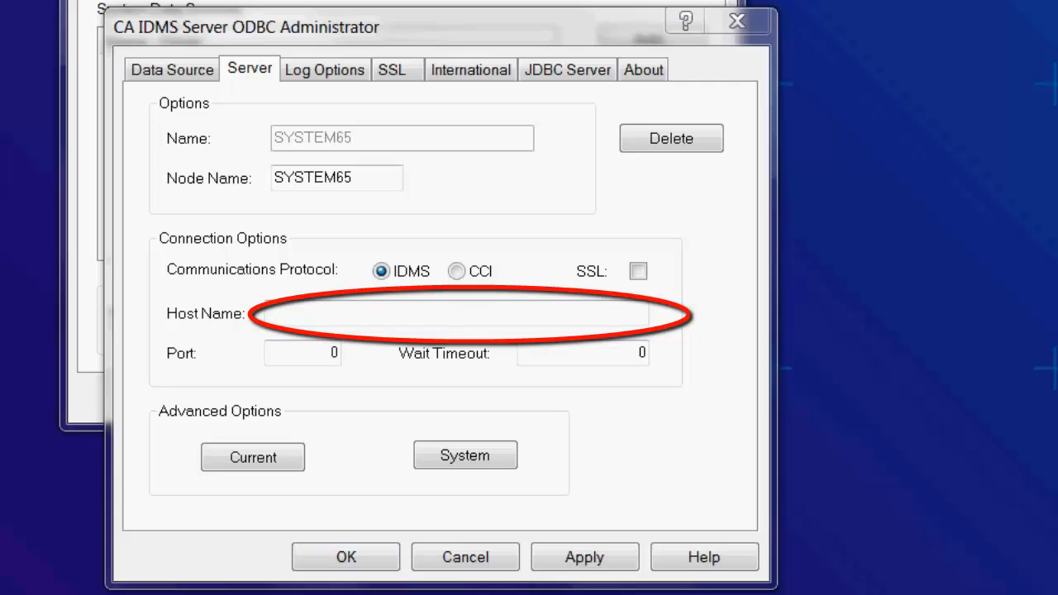
- Set host name MVS1 and port 3765 for the server
{"action": "left_click", "coordinate": [454, 314]}
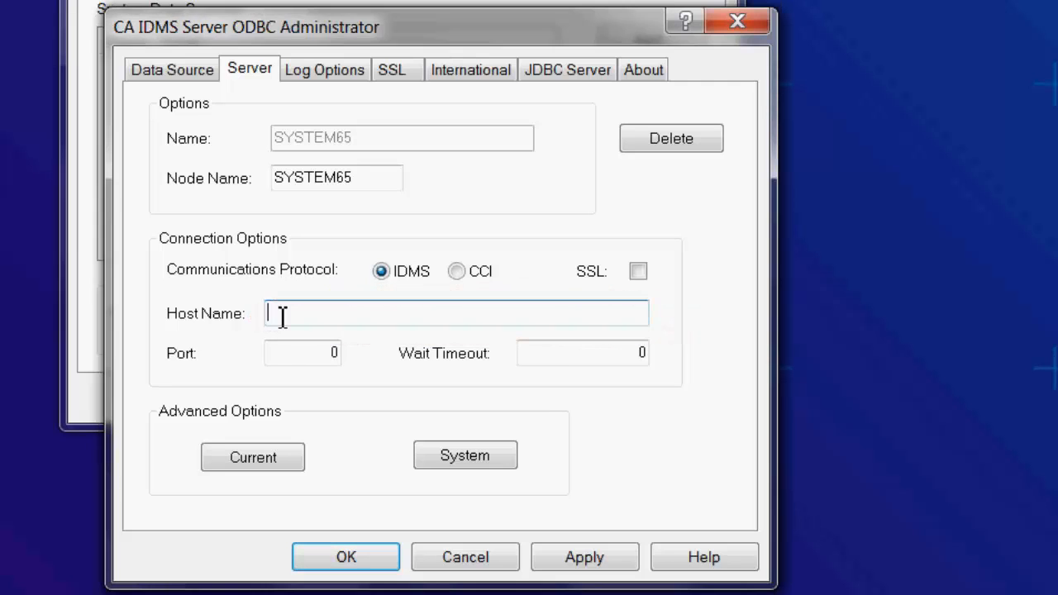
{"action": "type", "text": "MVS1"}
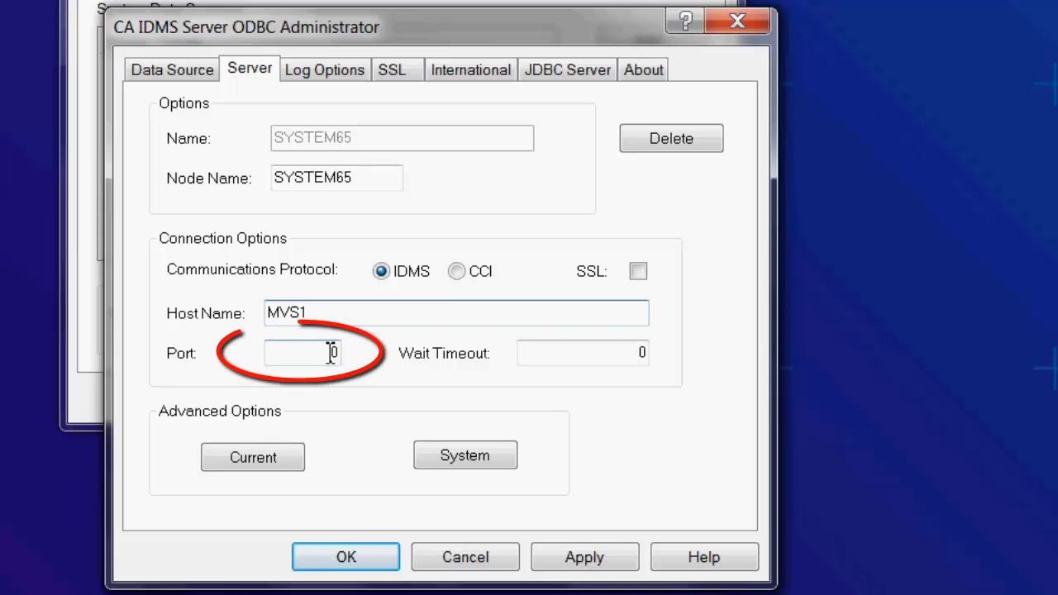
{"action": "left_click", "coordinate": [301, 354]}
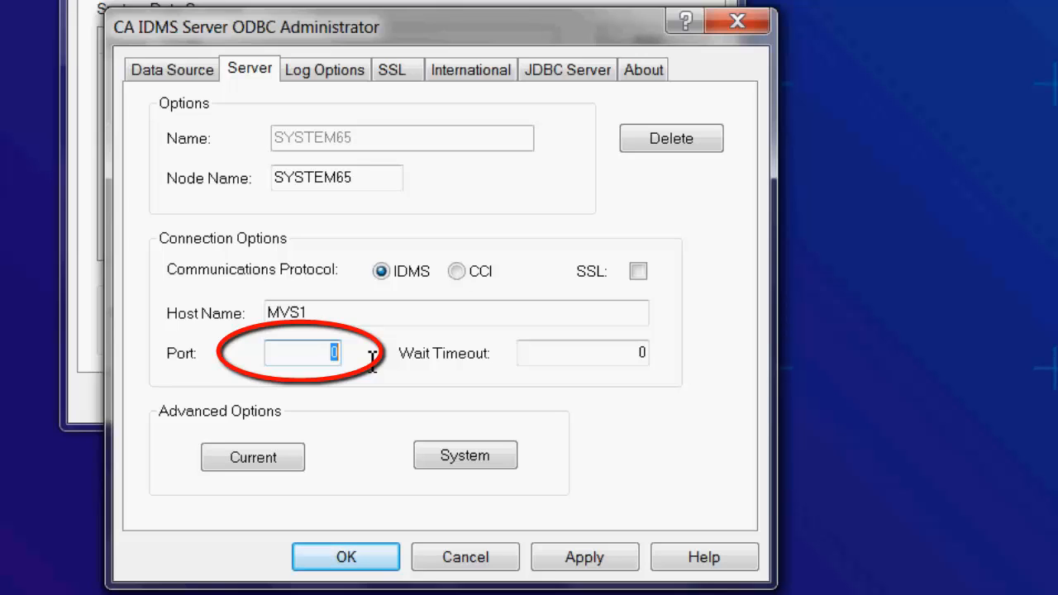
{"action": "type", "text": "3765"}
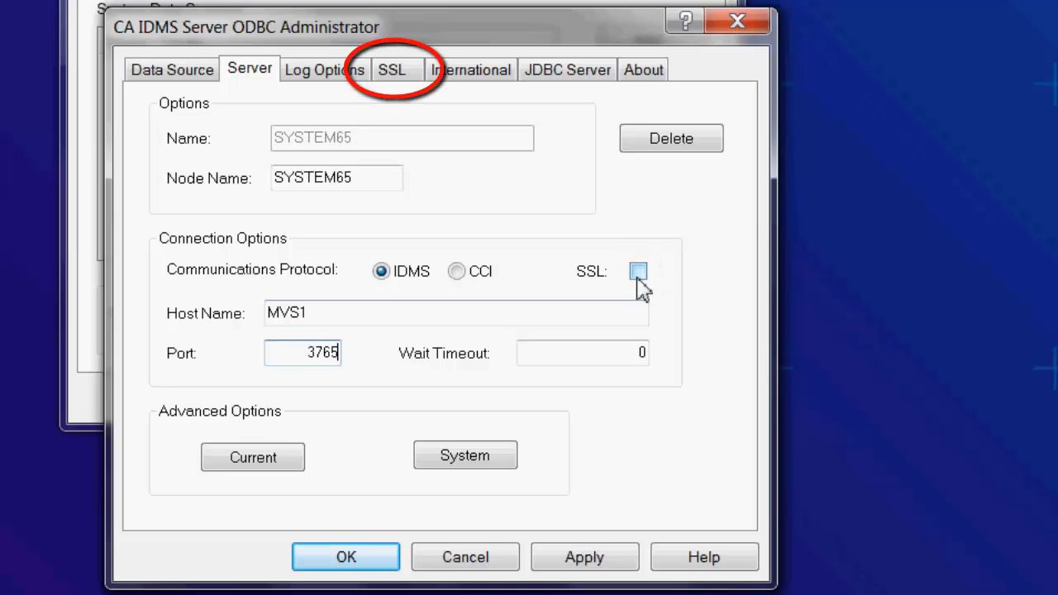
- Review the SSL settings, then apply the server connection settings
{"action": "left_click", "coordinate": [390, 69]}
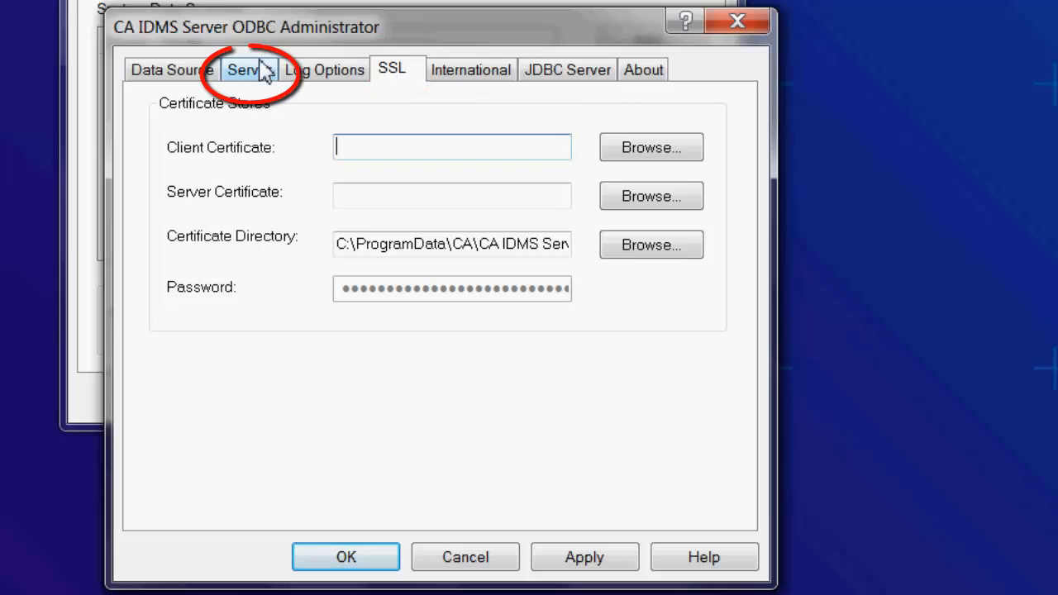
{"action": "left_click", "coordinate": [248, 69]}
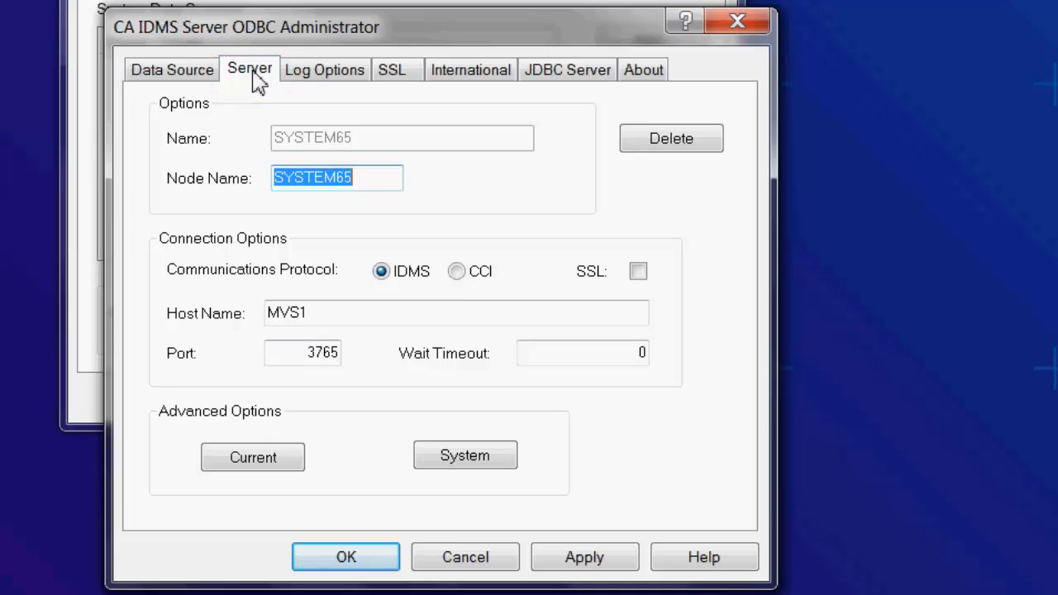
{"action": "left_click", "coordinate": [584, 556]}
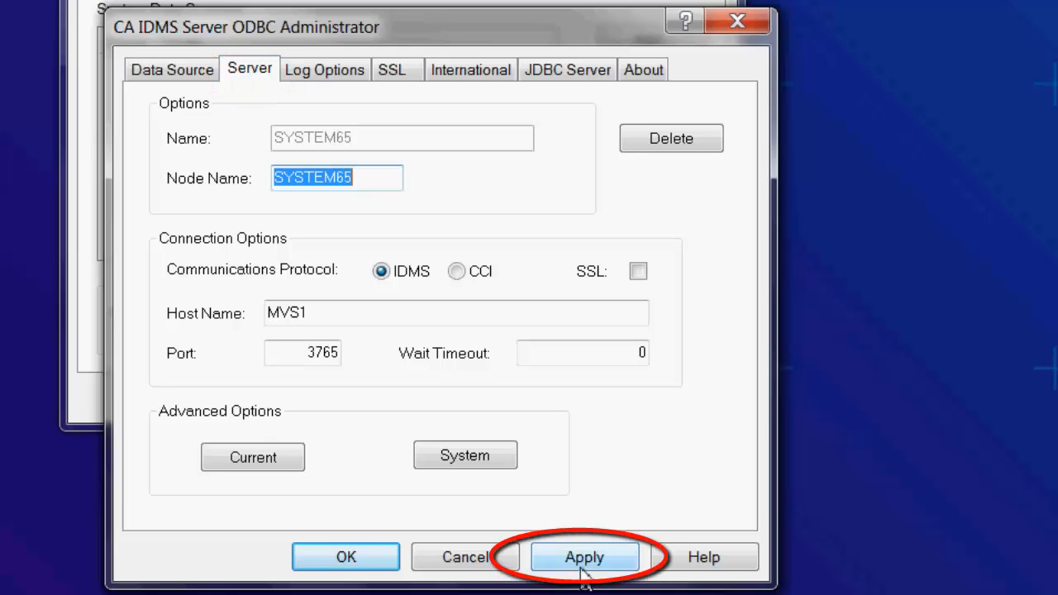
{"action": "left_click", "coordinate": [586, 556]}
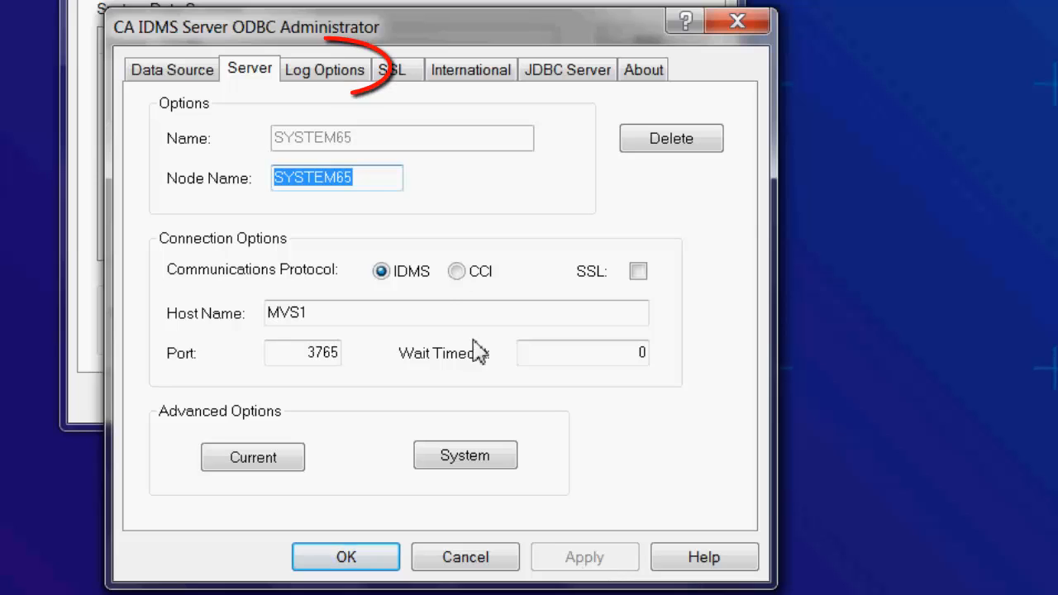
- Review the caidms.log file name and client trace selections in Log Options
{"action": "left_click", "coordinate": [324, 70]}
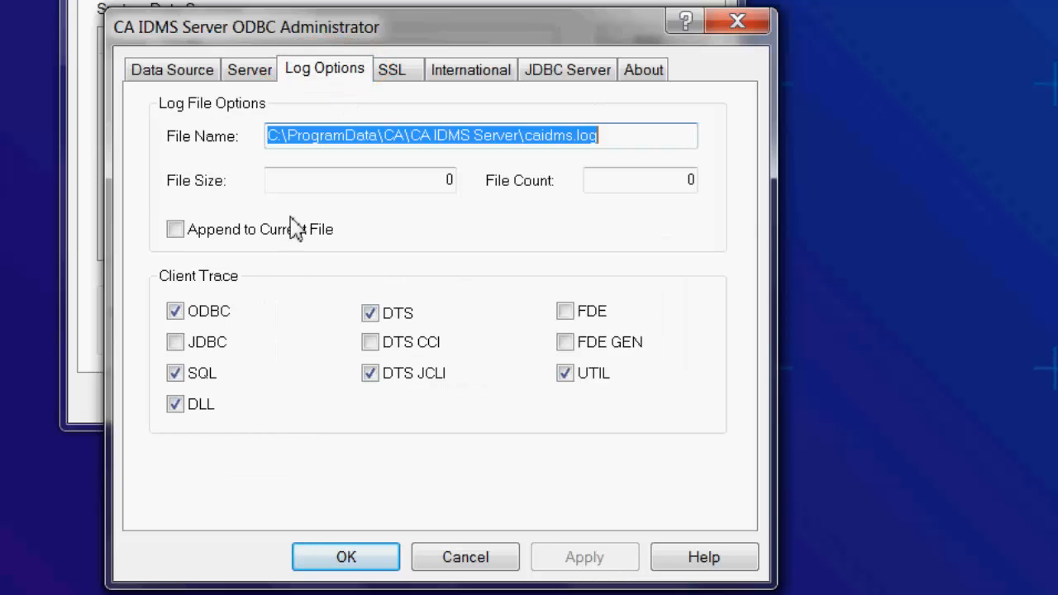
{"action": "mouse_move", "coordinate": [234, 374]}
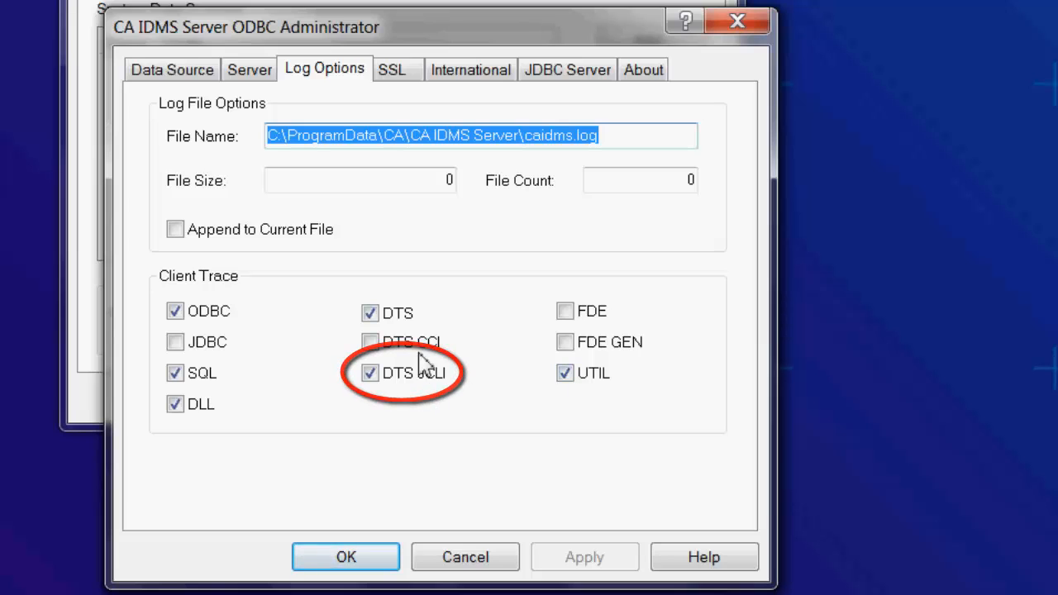
{"action": "left_click", "coordinate": [370, 340]}
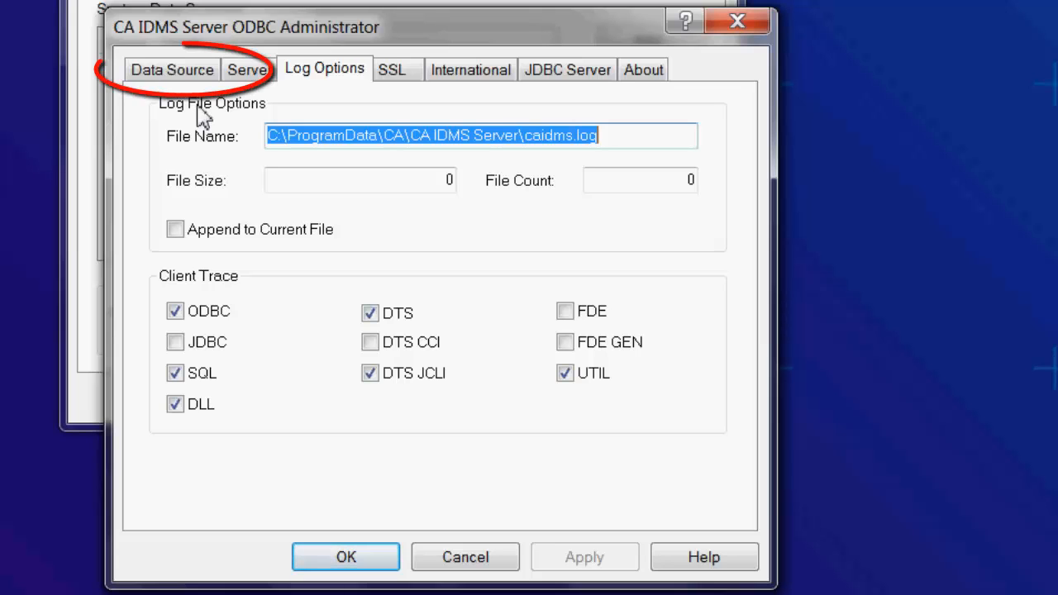
- Test-connect SYSTEM65 with user ID 'user' and a password
{"action": "left_click", "coordinate": [172, 70]}
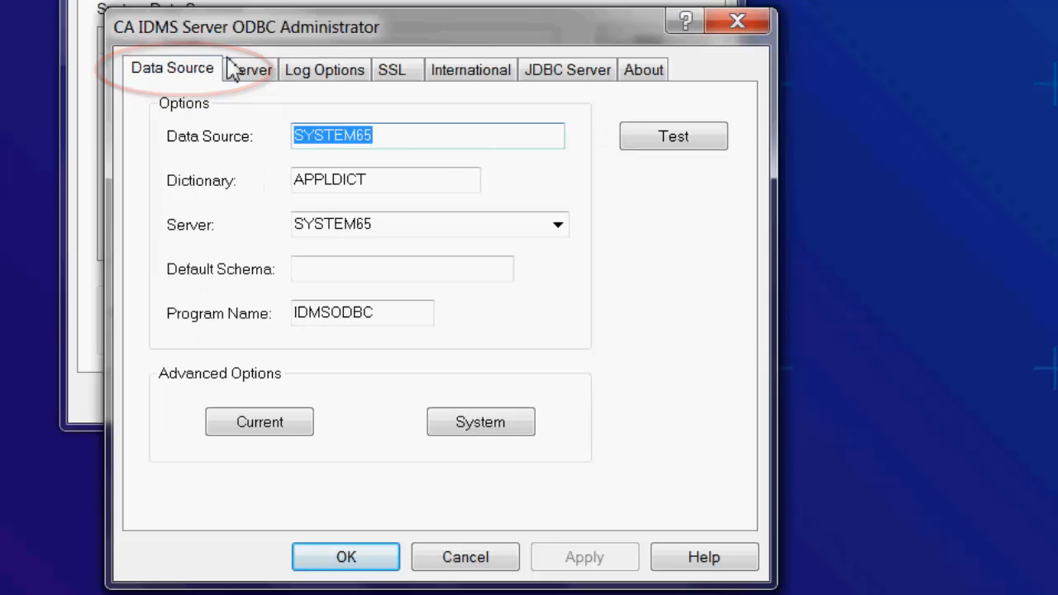
{"action": "left_click", "coordinate": [673, 136]}
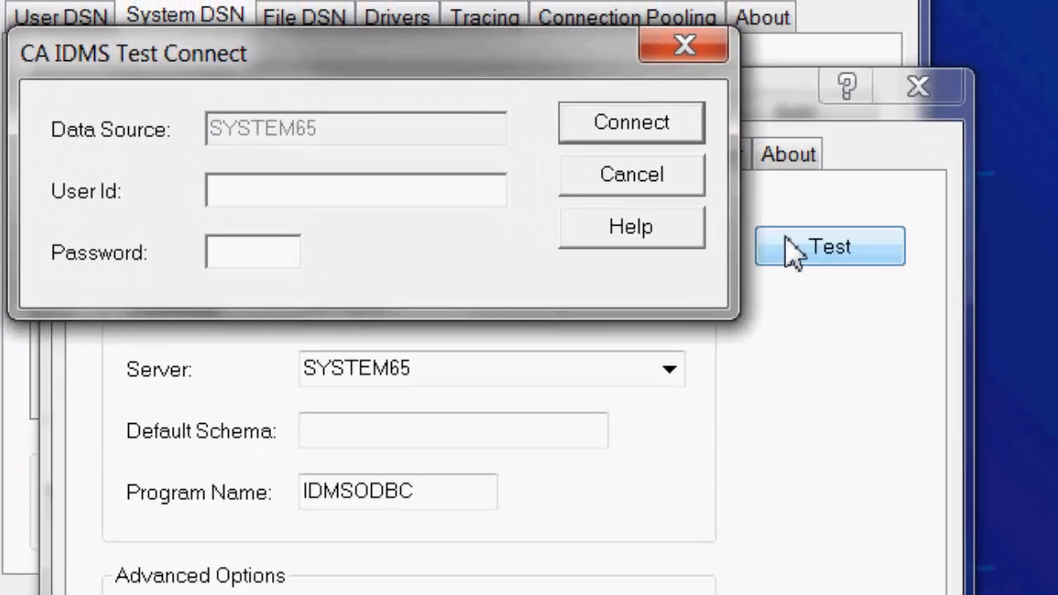
{"action": "mouse_move", "coordinate": [483, 252]}
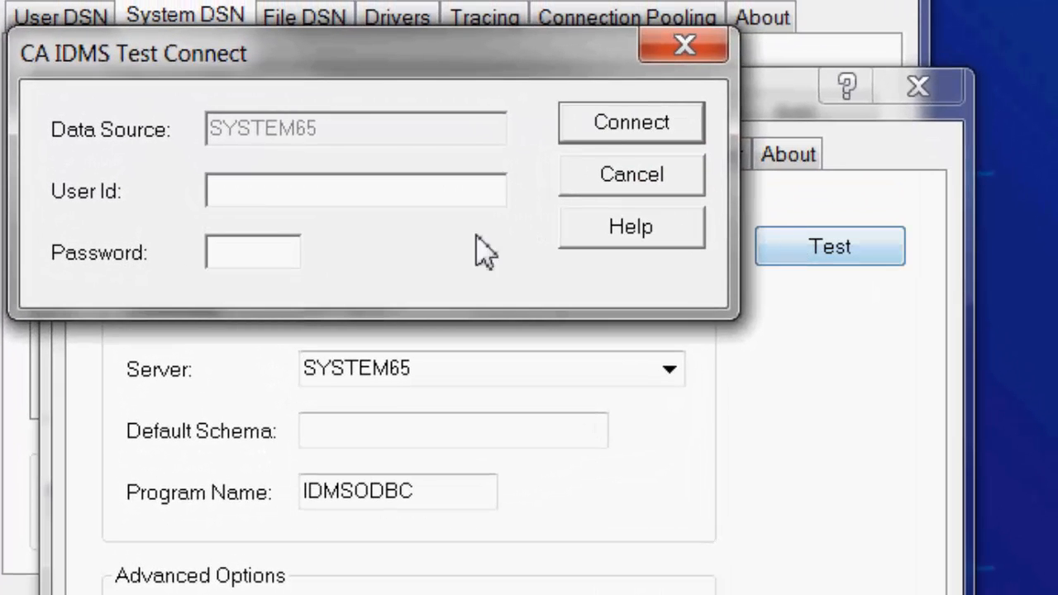
{"action": "type", "text": "user"}
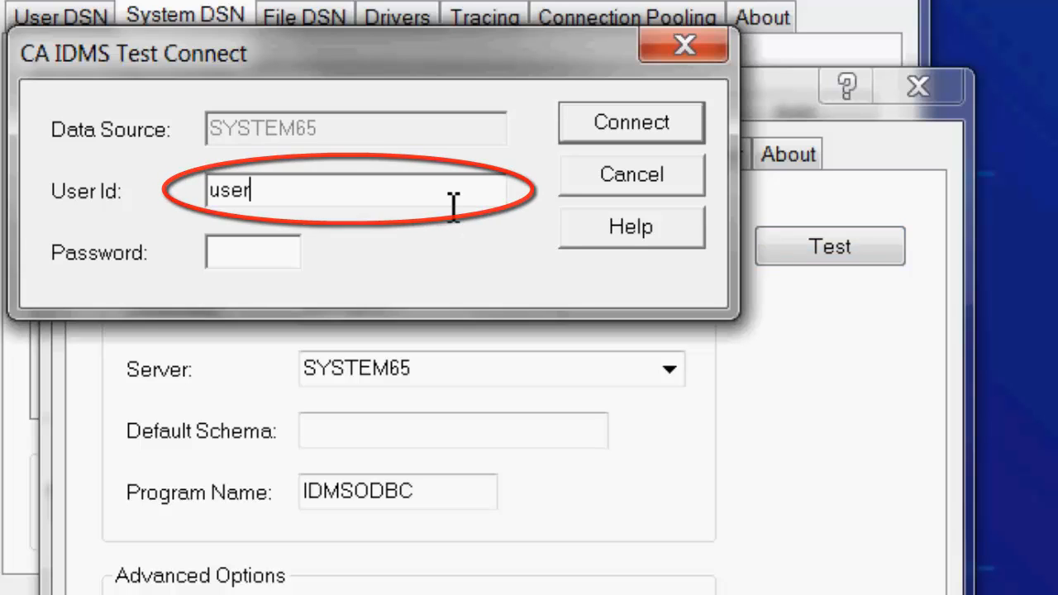
{"action": "type", "text": "****"}
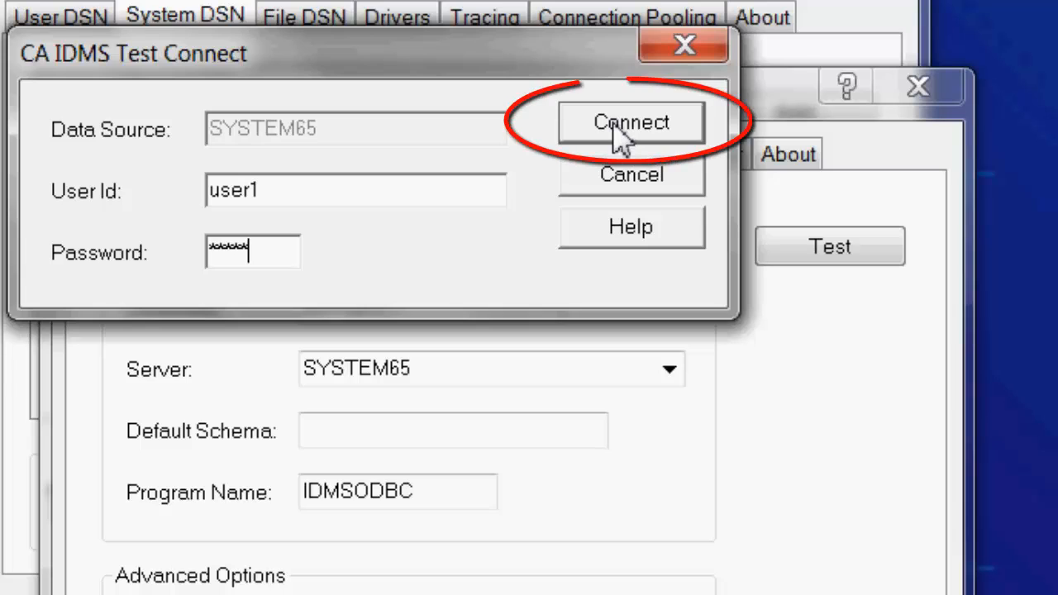
{"action": "left_click", "coordinate": [632, 123]}
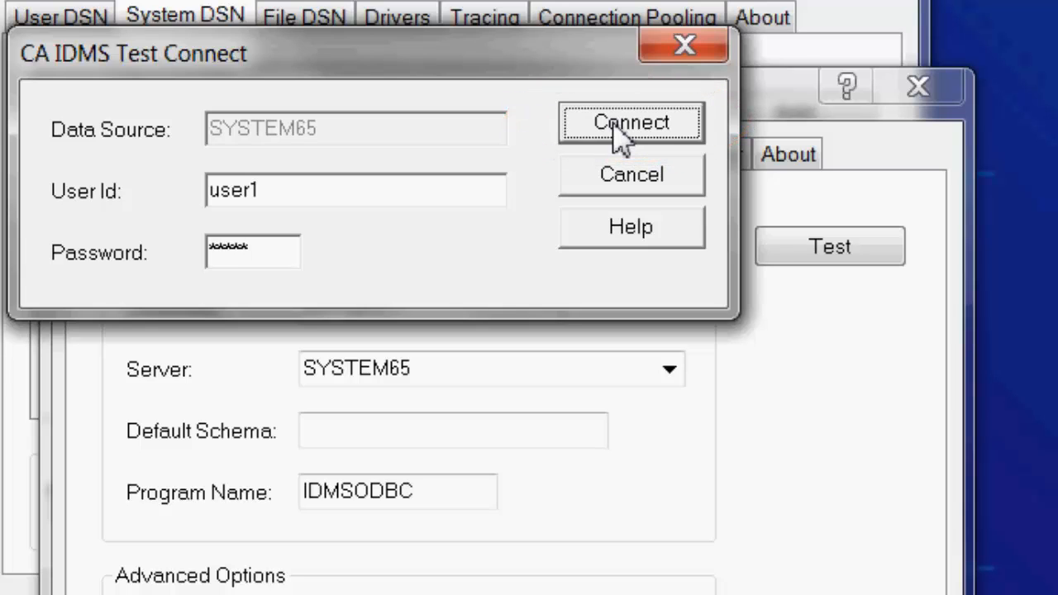
{"action": "left_click", "coordinate": [630, 122]}
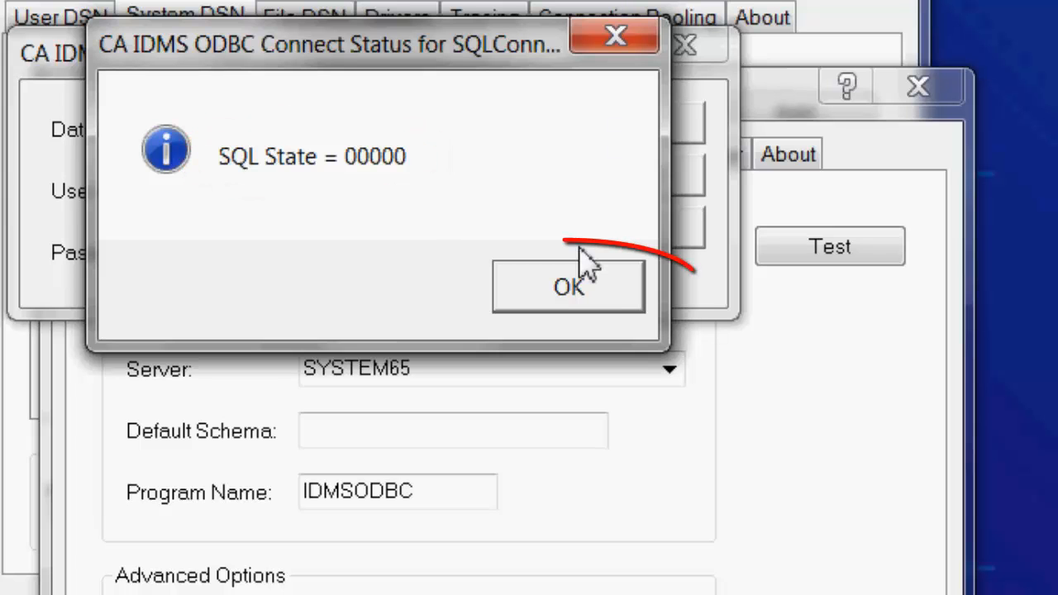
- Dismiss the SQL State 00000 status and save SYSTEM65 as a system data source
{"action": "left_click", "coordinate": [569, 286]}
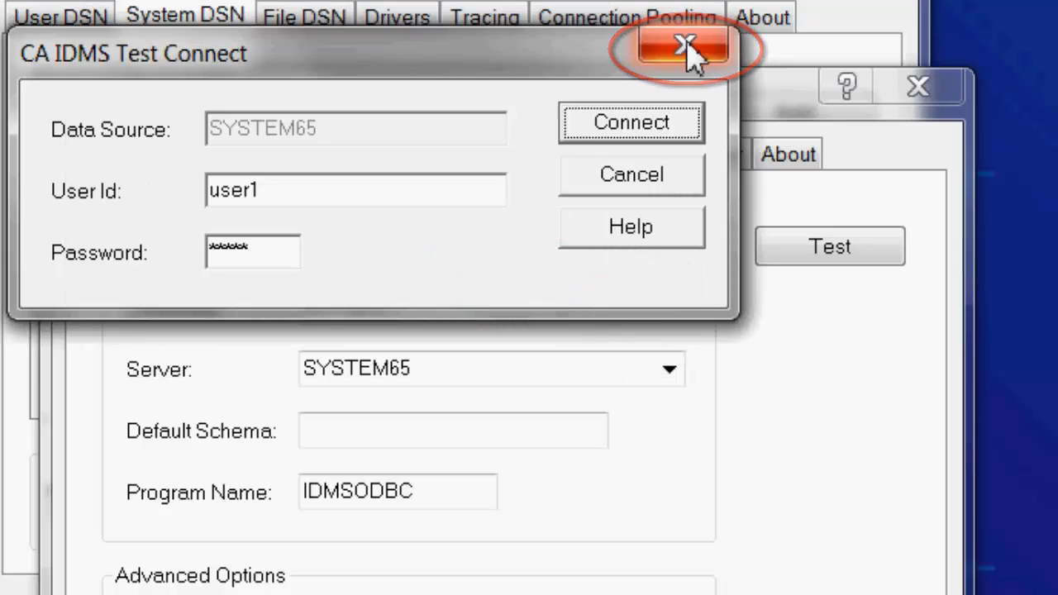
{"action": "left_click", "coordinate": [682, 47]}
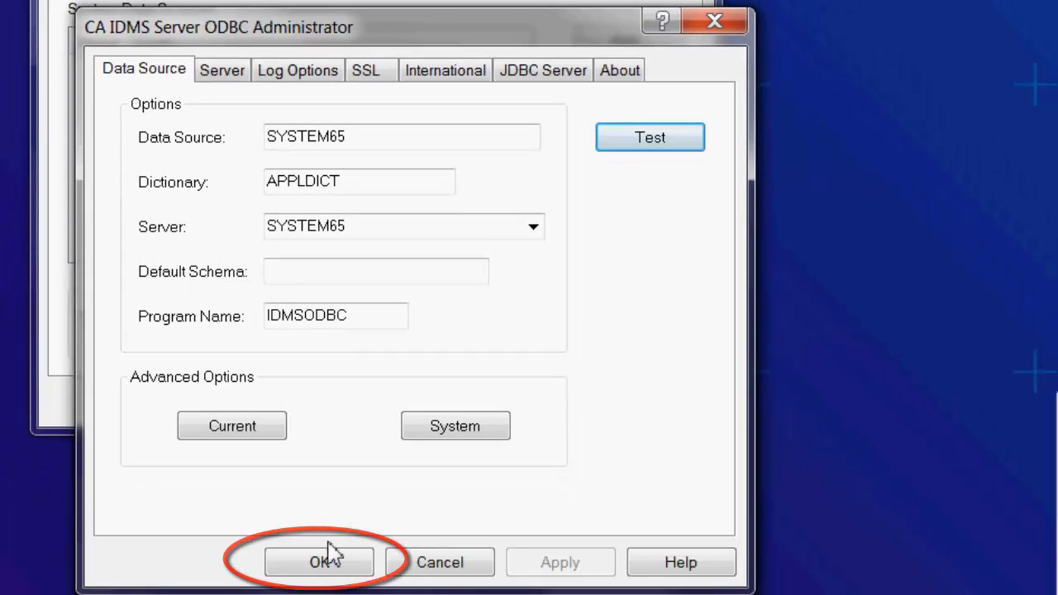
{"action": "left_click", "coordinate": [319, 562]}
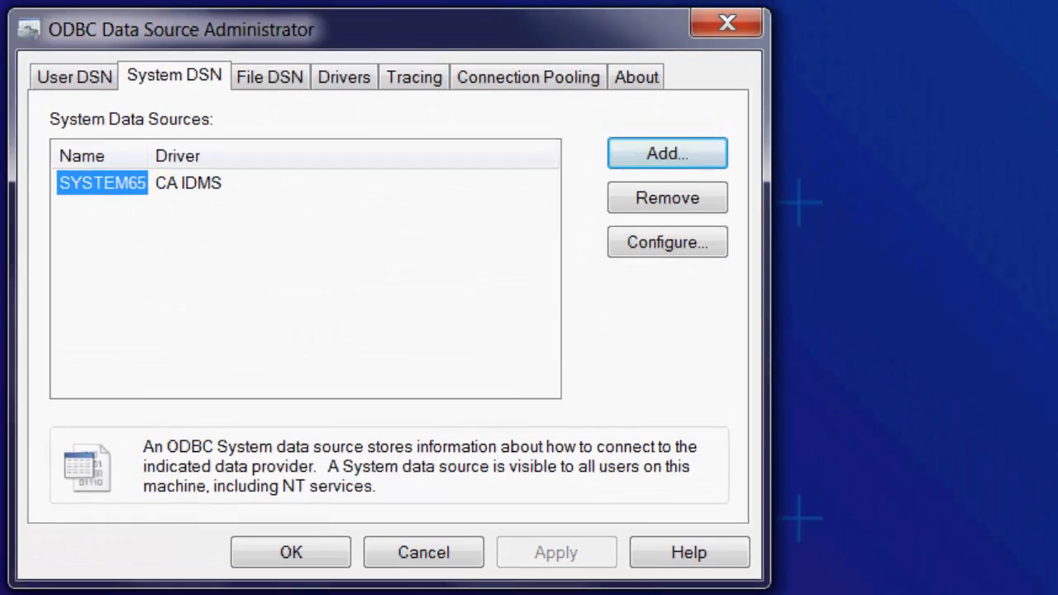